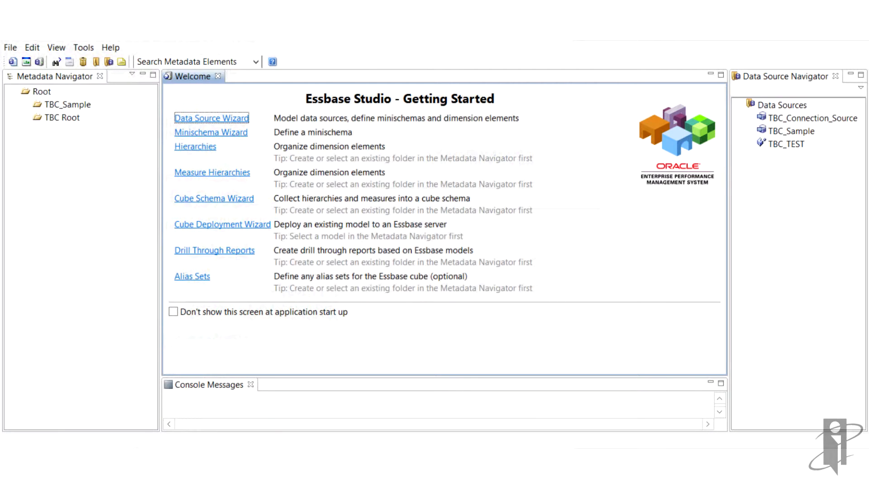
Step: Start the Data Source Wizard and enter connection name TBC_Connection with description Connection Description
{"action": "left_click", "coordinate": [211, 118]}
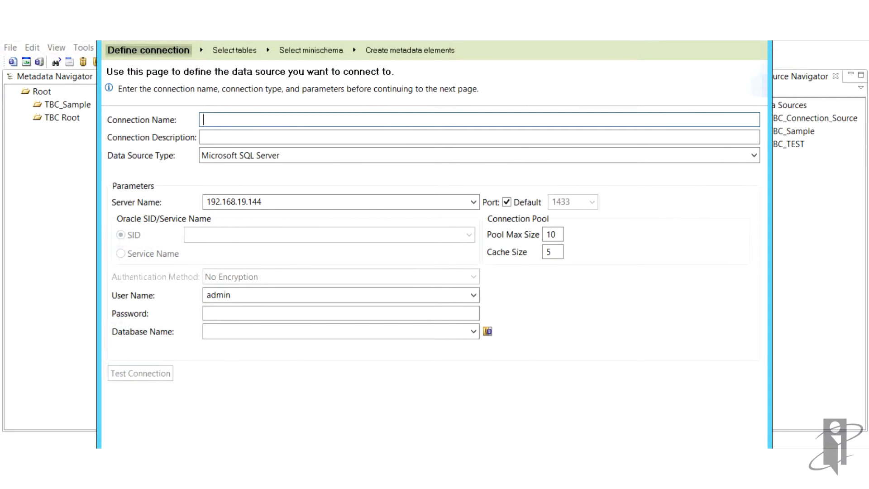
{"action": "type", "text": "TBC_Connection"}
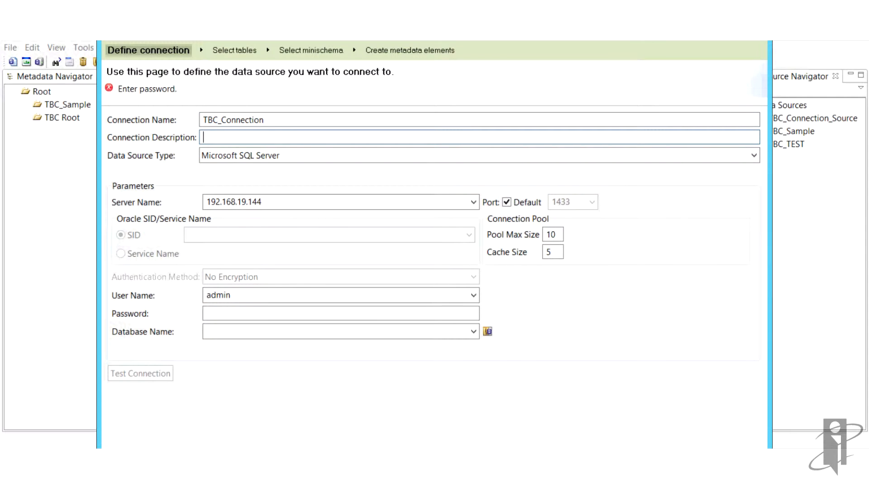
{"action": "type", "text": "Con"}
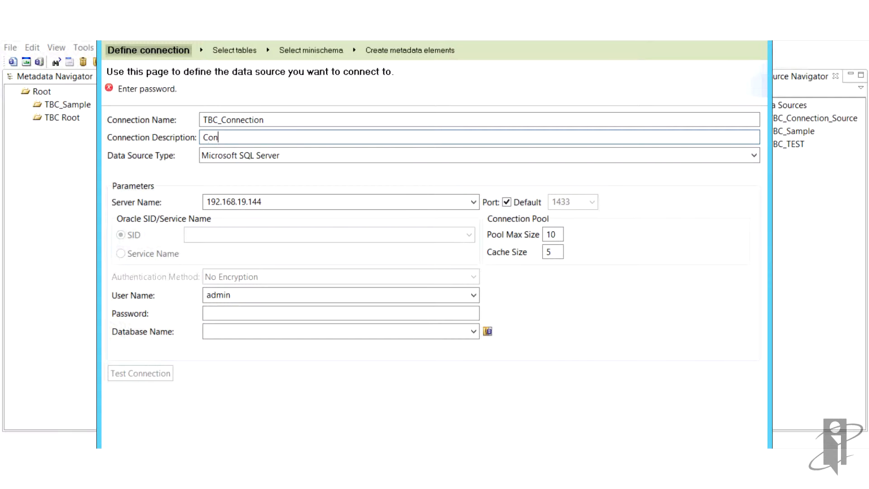
{"action": "type", "text": "nection Desc"}
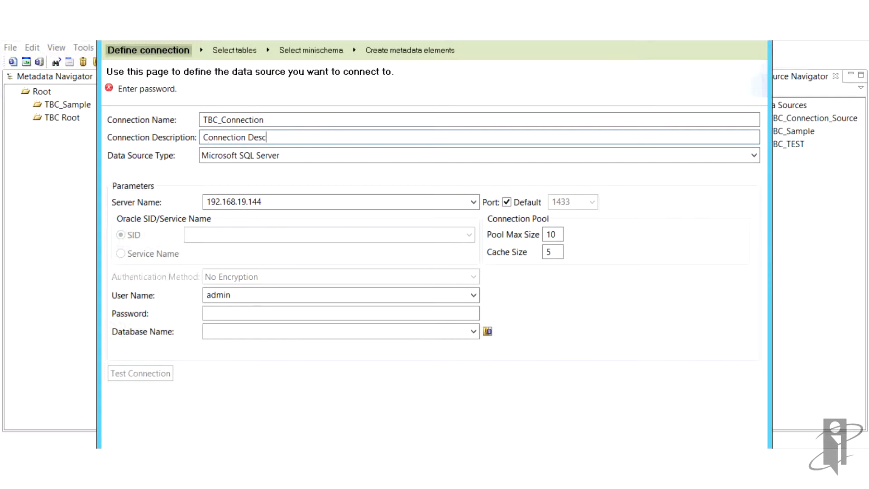
{"action": "type", "text": "ription"}
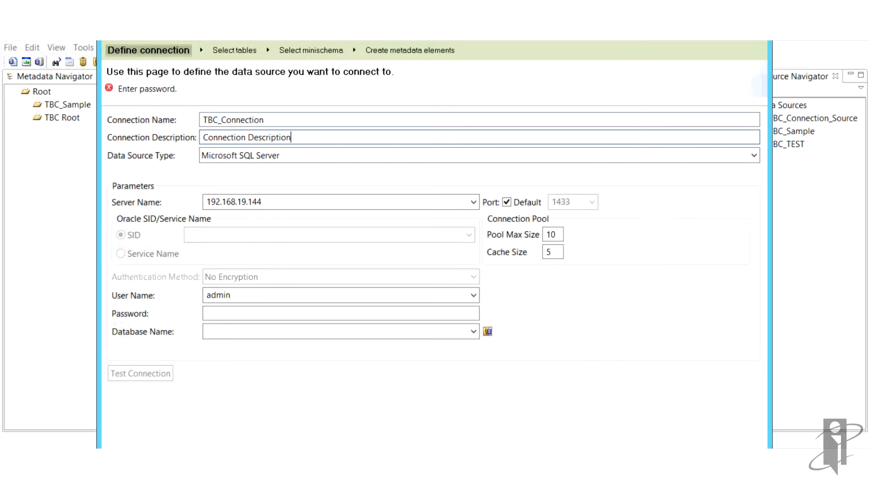
Step: Enter the connection password and choose TBC_Sample as the database
{"action": "left_click", "coordinate": [340, 312]}
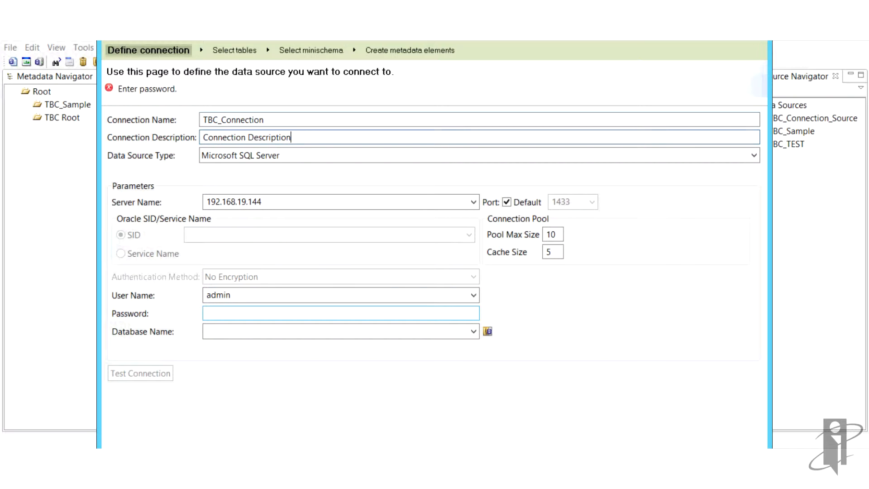
{"action": "type", "text": "••••"}
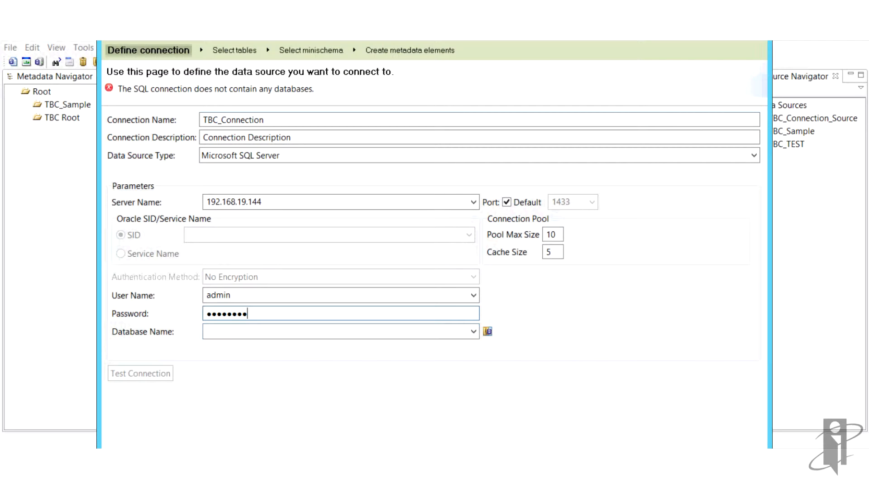
{"action": "left_click", "coordinate": [472, 332]}
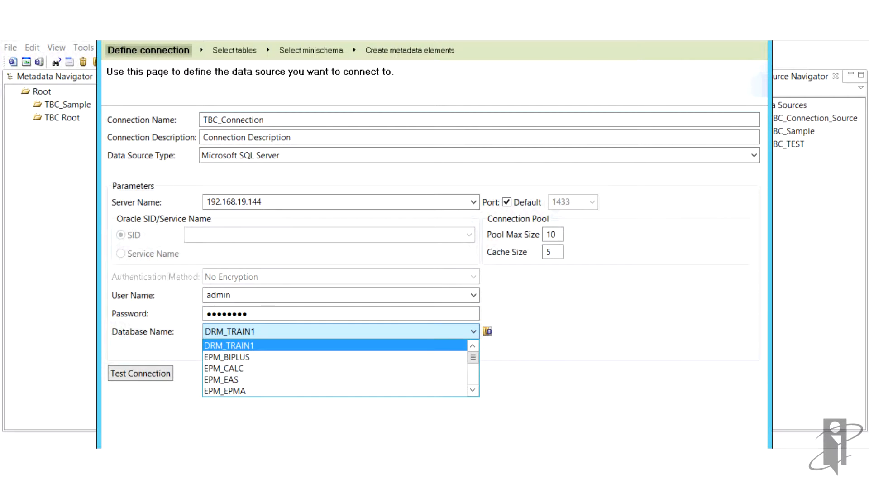
{"action": "left_click", "coordinate": [472, 390]}
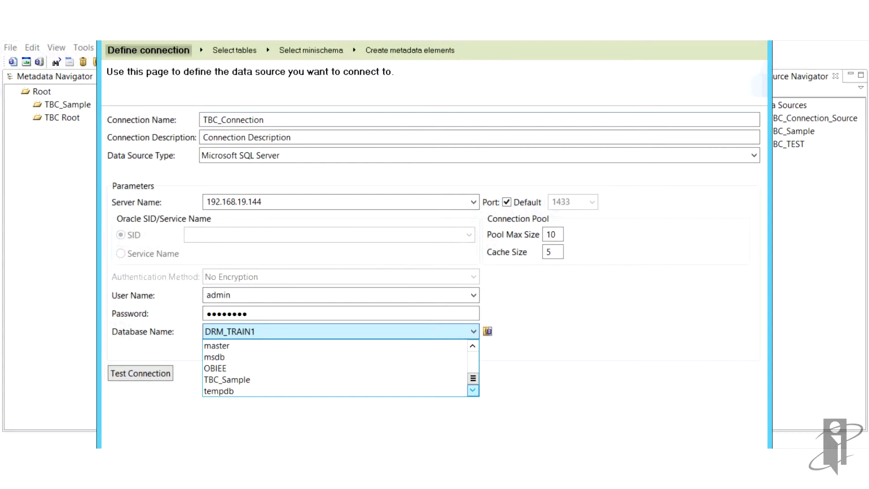
{"action": "left_click", "coordinate": [226, 379]}
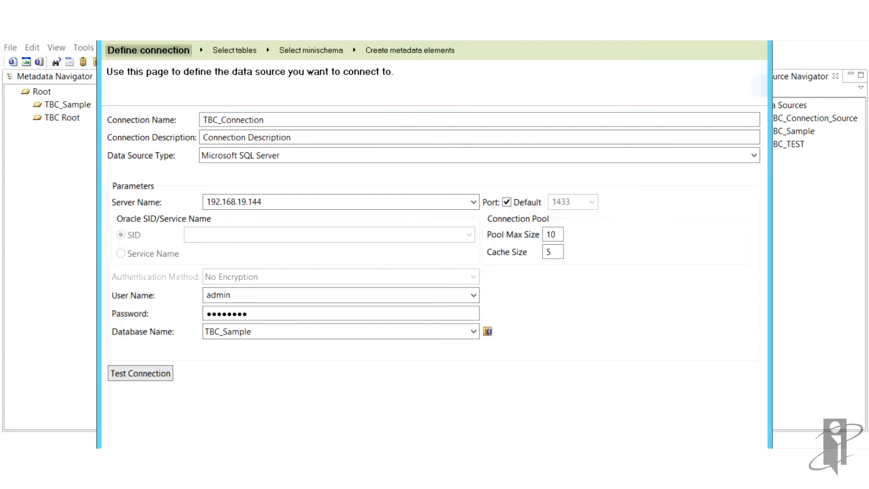
Step: Test the connection and acknowledge the success message
{"action": "left_click", "coordinate": [139, 373]}
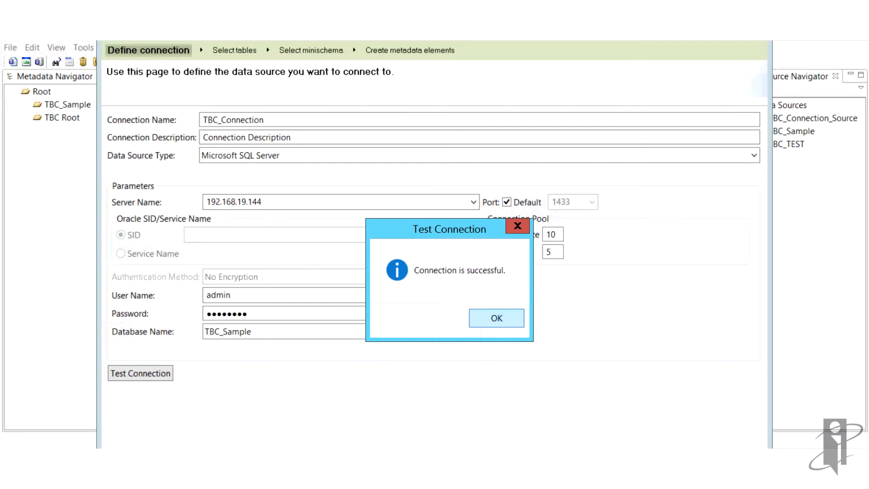
{"action": "left_click", "coordinate": [495, 318]}
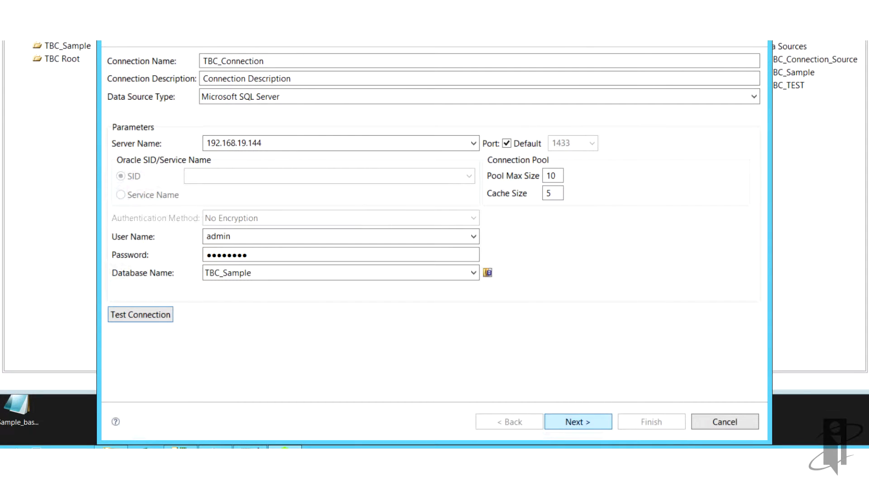
Step: Move on to table selection and add all available TBC_Sample tables
{"action": "left_click", "coordinate": [577, 421]}
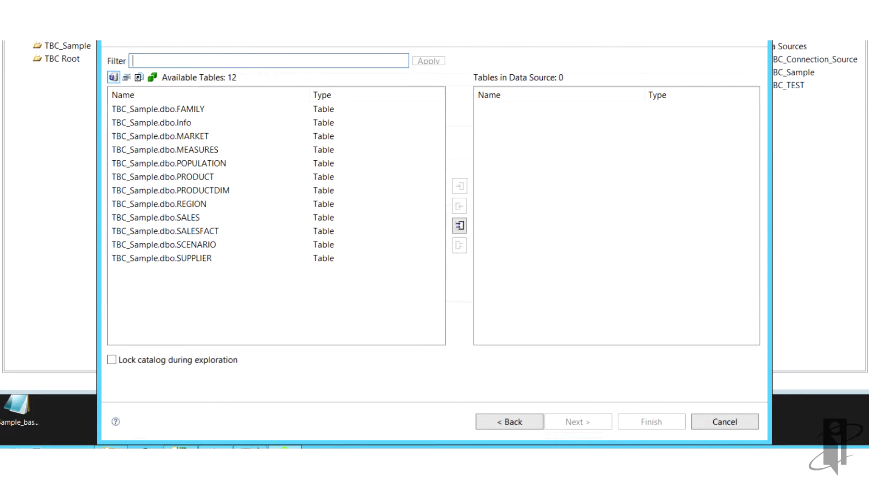
{"action": "left_click", "coordinate": [157, 204]}
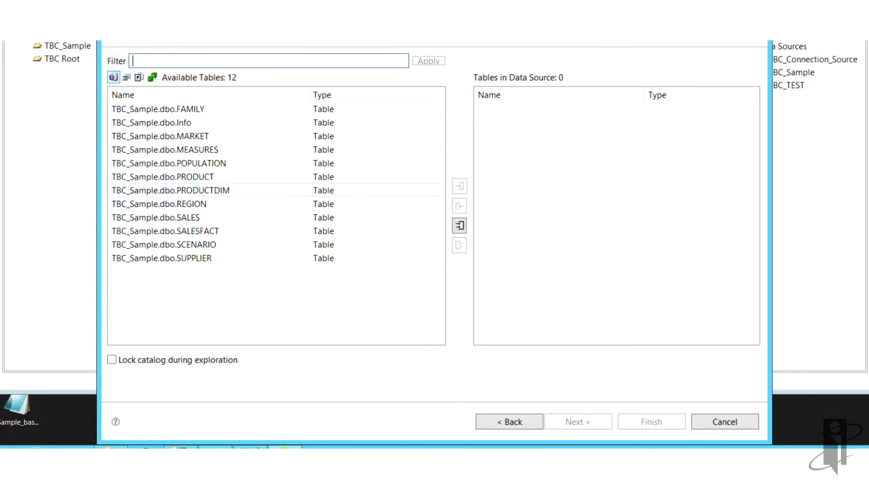
{"action": "left_click", "coordinate": [460, 226]}
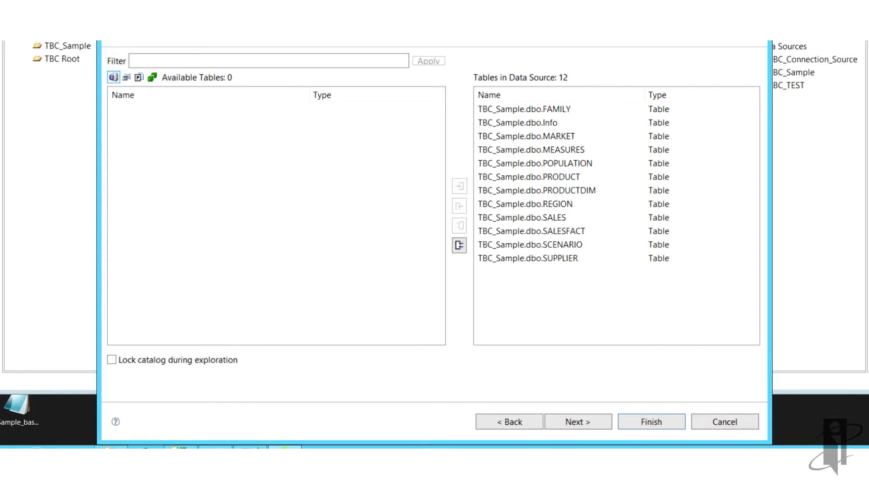
Step: Remove Info, PRODUCTDIM and SALESFACT from the data source and continue to the minischema options
{"action": "left_click", "coordinate": [518, 123]}
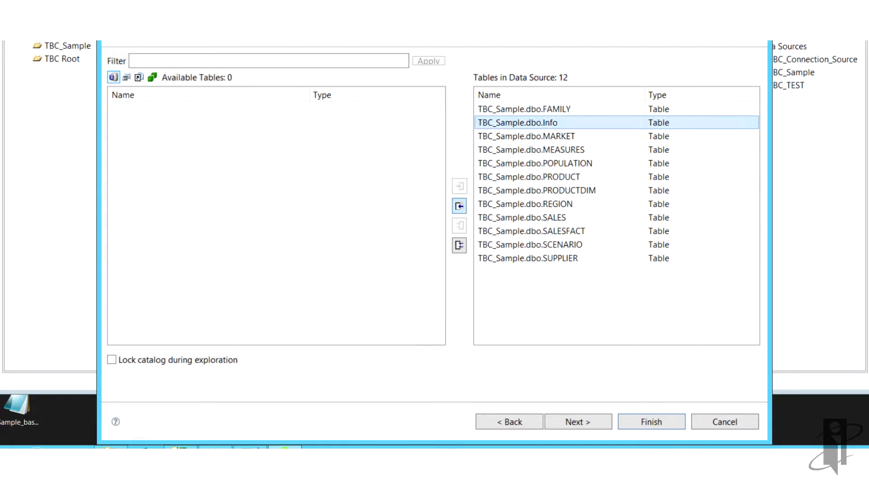
{"action": "left_click", "coordinate": [459, 205]}
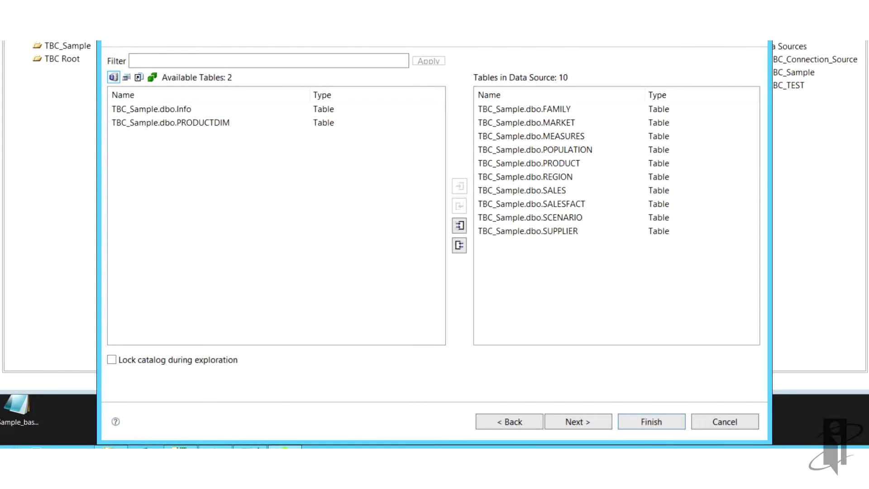
{"action": "left_click", "coordinate": [530, 203]}
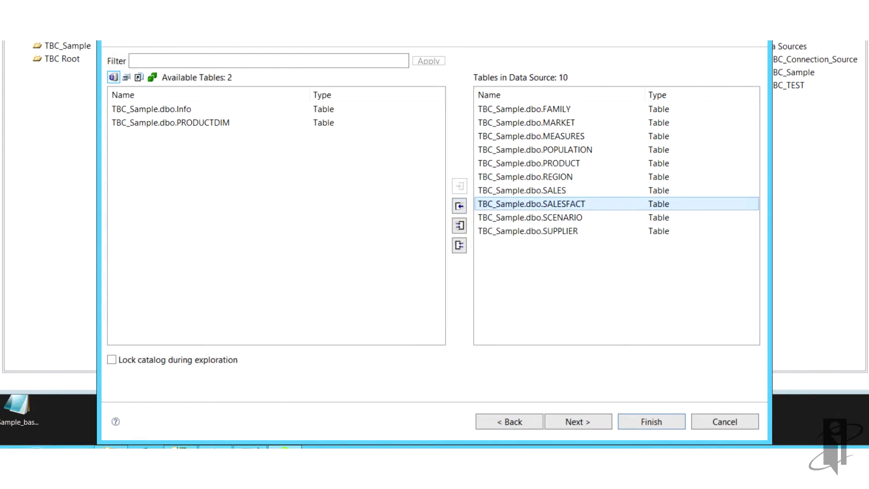
{"action": "left_click", "coordinate": [459, 206]}
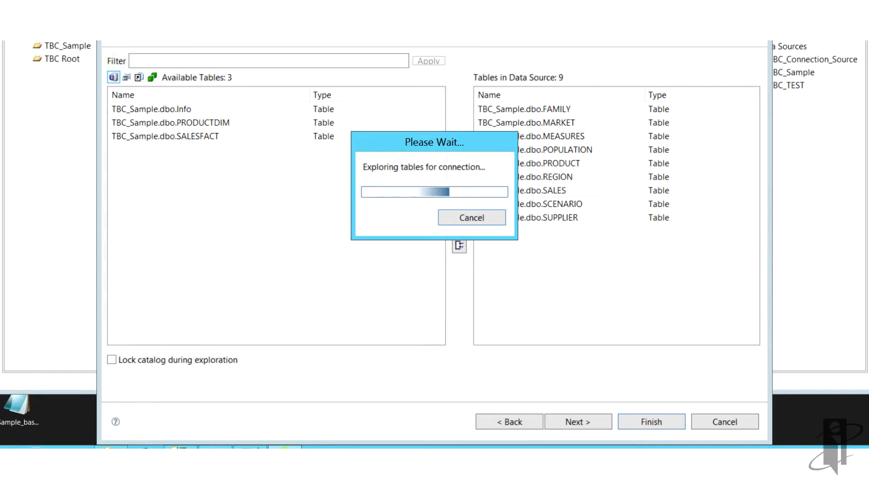
{"action": "left_click", "coordinate": [578, 421]}
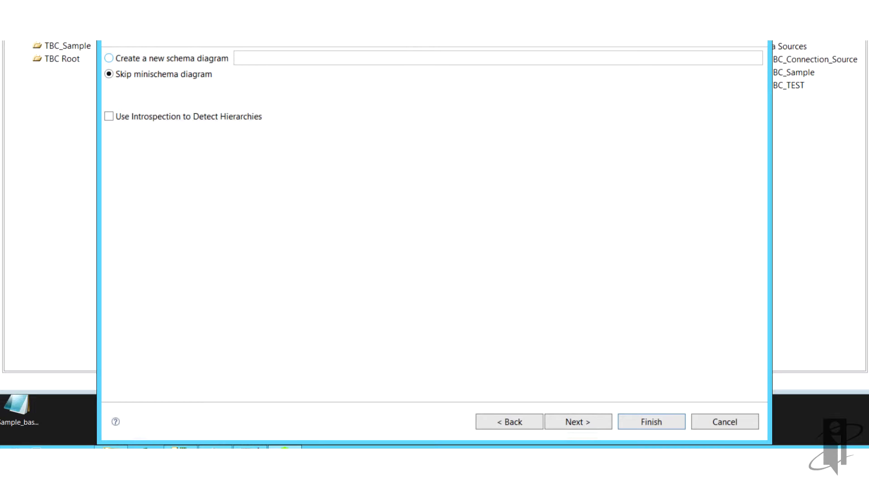
Step: Create a new minischema diagram keeping all nine tables and continue to source object selection
{"action": "left_click", "coordinate": [110, 58]}
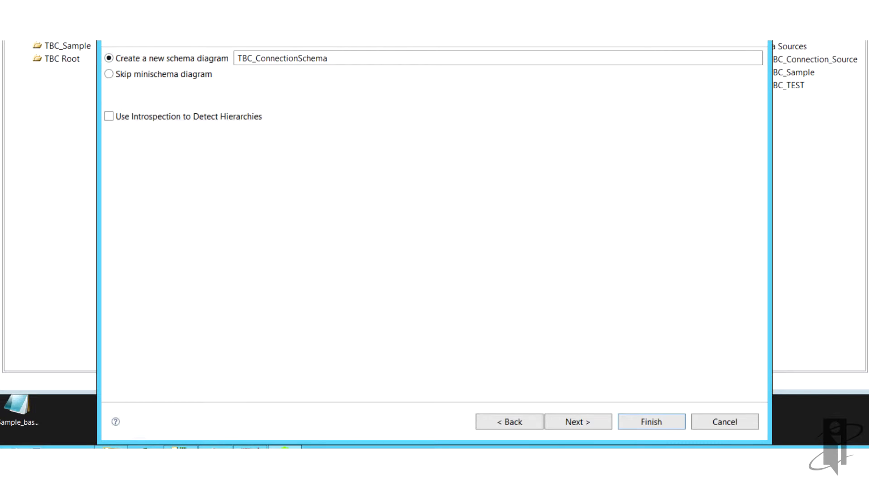
{"action": "left_click", "coordinate": [578, 421]}
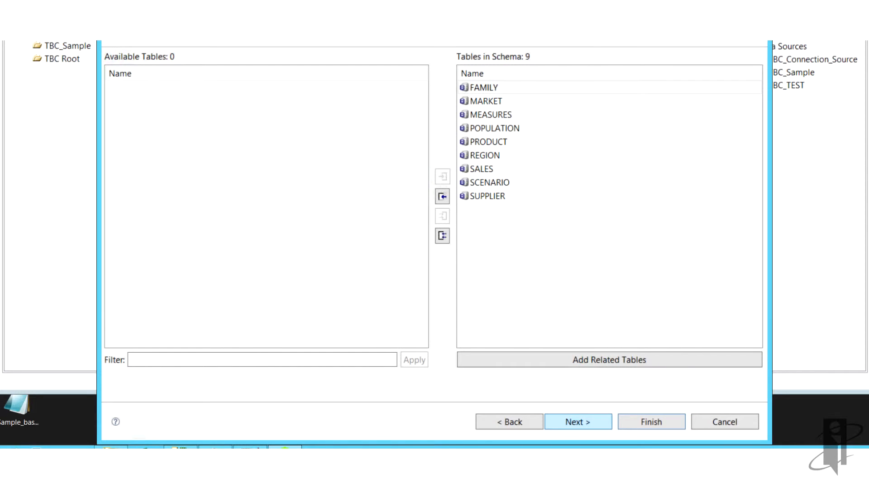
{"action": "left_click", "coordinate": [509, 421]}
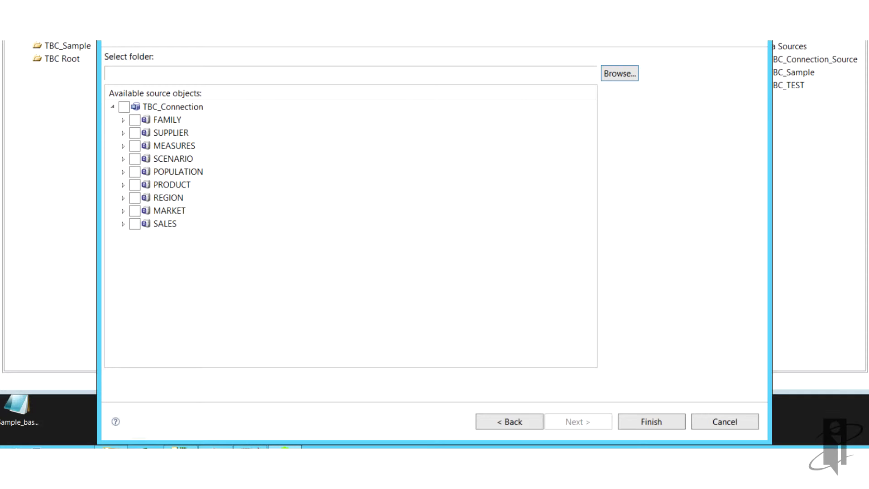
Step: Inspect the columns of the FAMILY and MEASURES source tables
{"action": "left_click", "coordinate": [122, 119]}
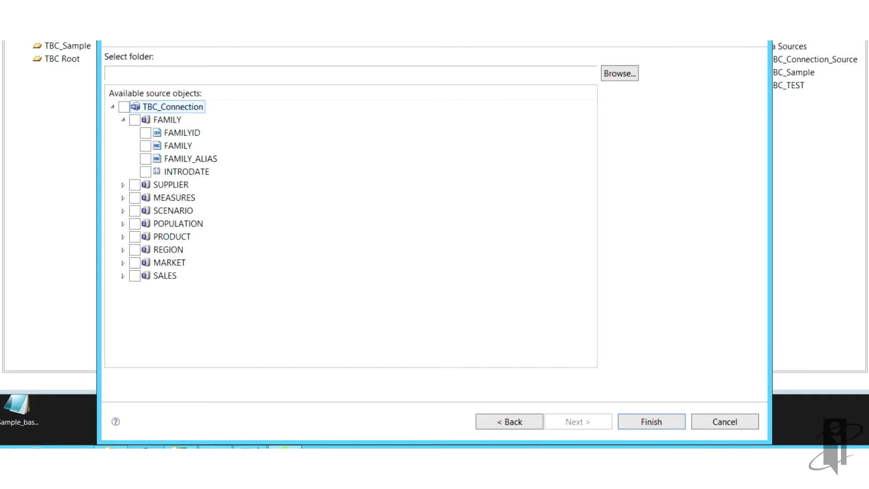
{"action": "mouse_move", "coordinate": [175, 145]}
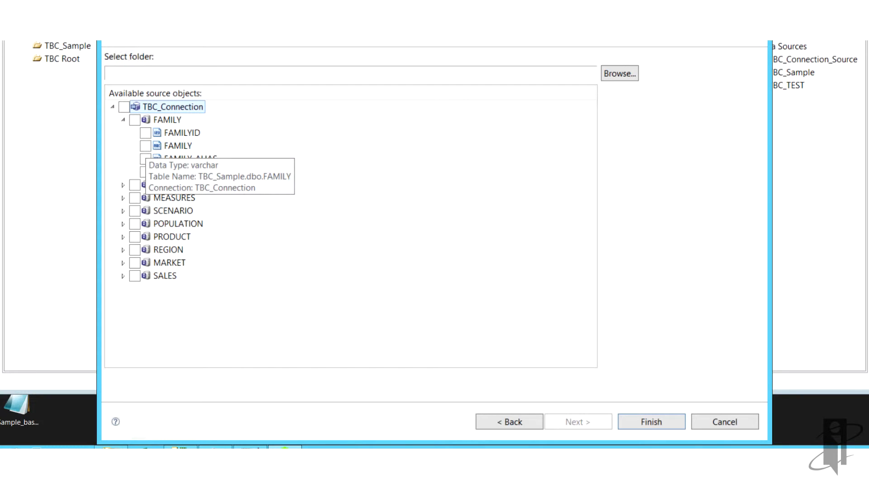
{"action": "left_click", "coordinate": [123, 119]}
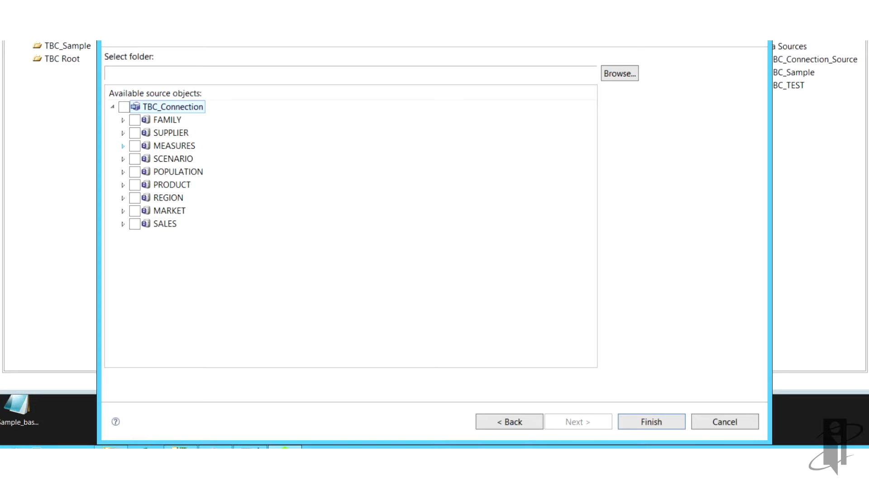
{"action": "left_click", "coordinate": [122, 146]}
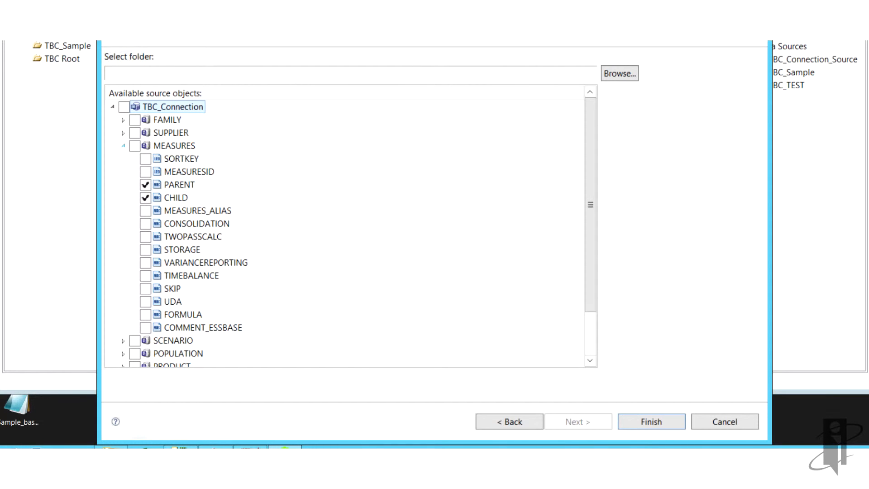
{"action": "left_click", "coordinate": [122, 146]}
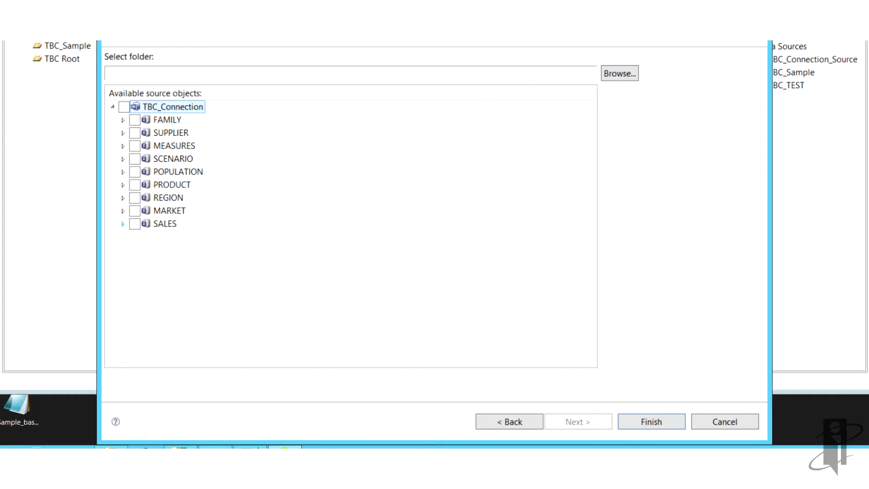
Step: Finish creating TBC_Connection and acknowledge the creation message
{"action": "left_click", "coordinate": [651, 421]}
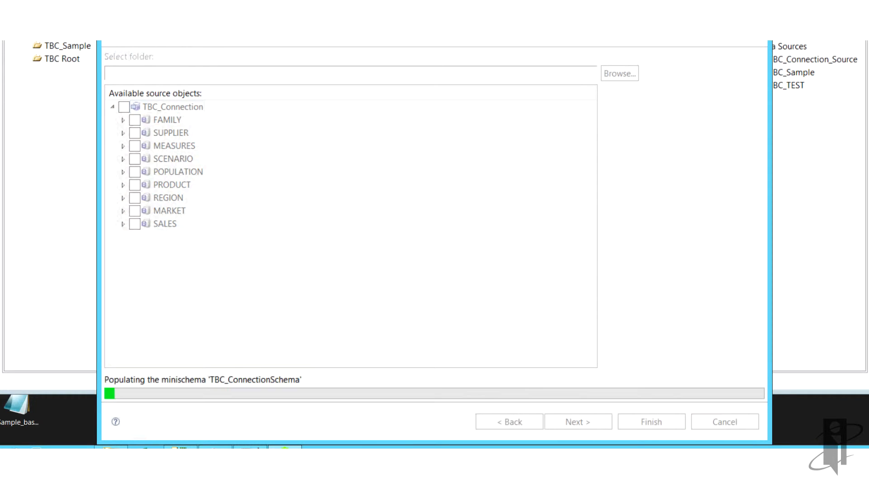
{"action": "left_click", "coordinate": [651, 421]}
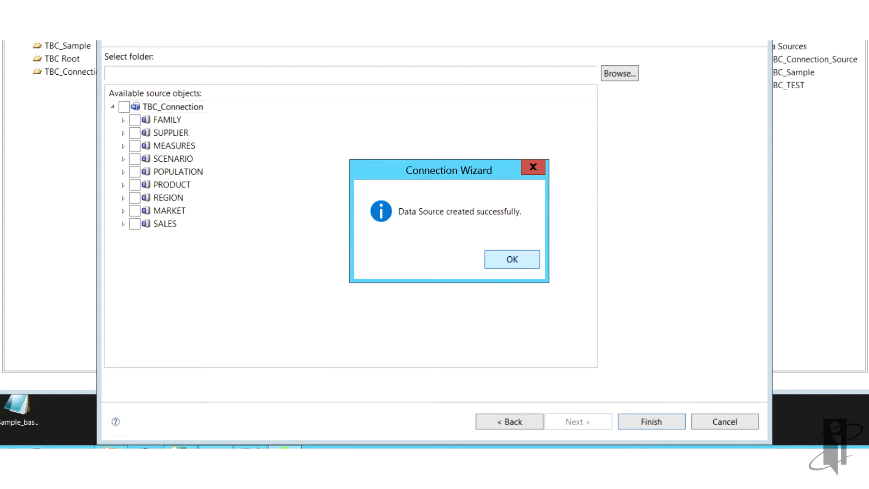
{"action": "left_click", "coordinate": [511, 259]}
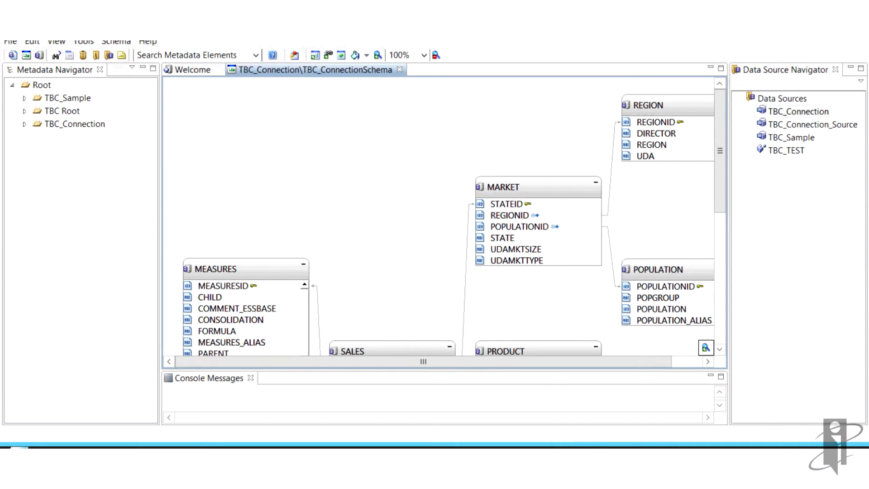
Step: Maximize the TBC_ConnectionSchema diagram, zoom to 75 percent and drag a table to a new spot
{"action": "left_click", "coordinate": [24, 124]}
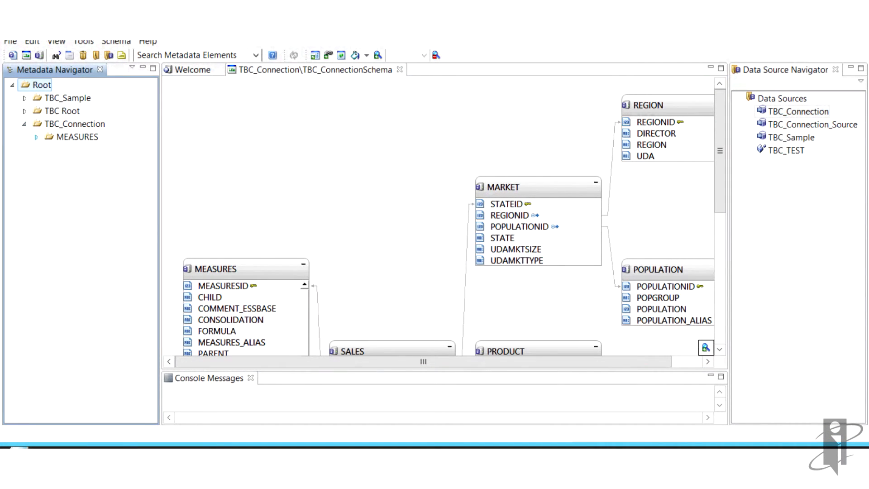
{"action": "left_click", "coordinate": [35, 137]}
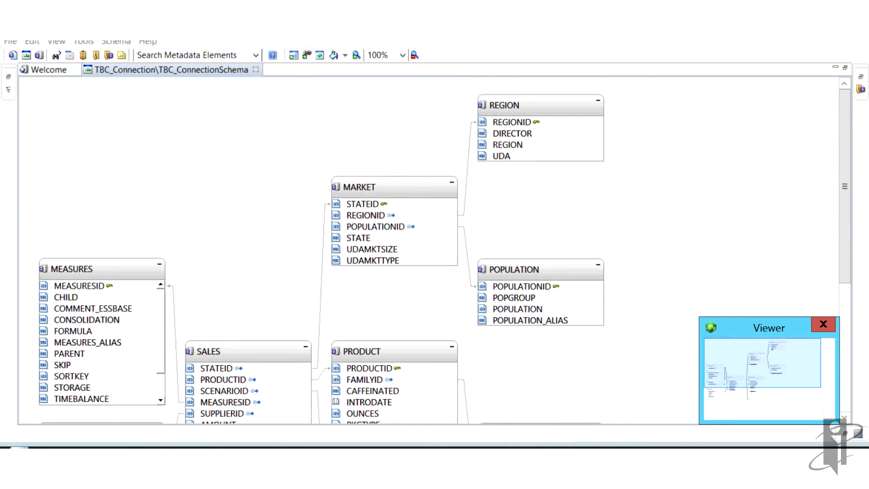
{"action": "left_click", "coordinate": [400, 55]}
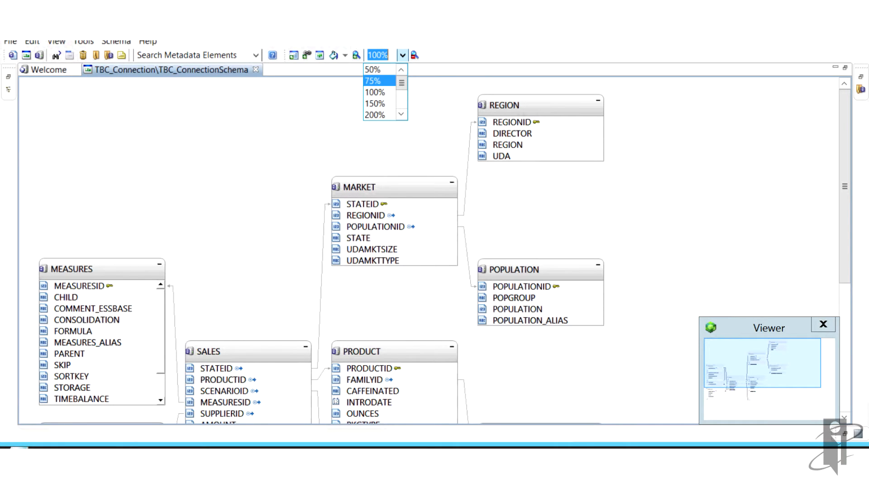
{"action": "left_click", "coordinate": [373, 81]}
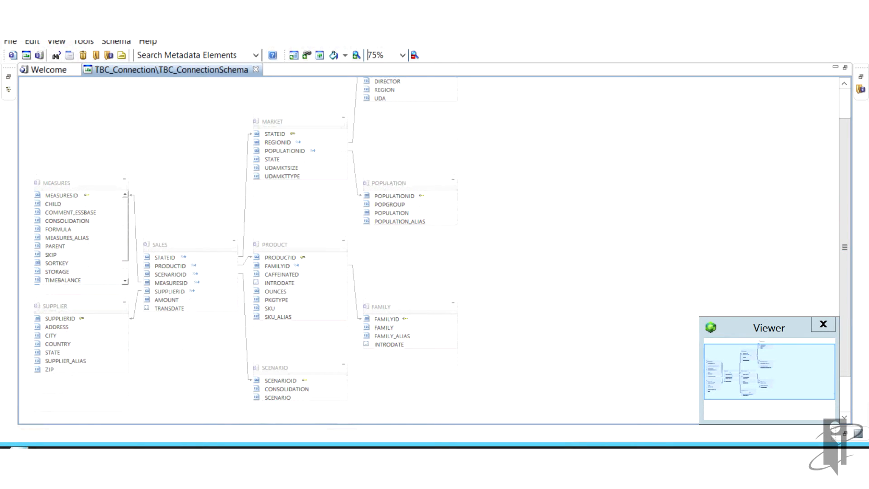
{"action": "left_click_drag", "start_coordinate": [272, 121], "coordinate": [577, 204]}
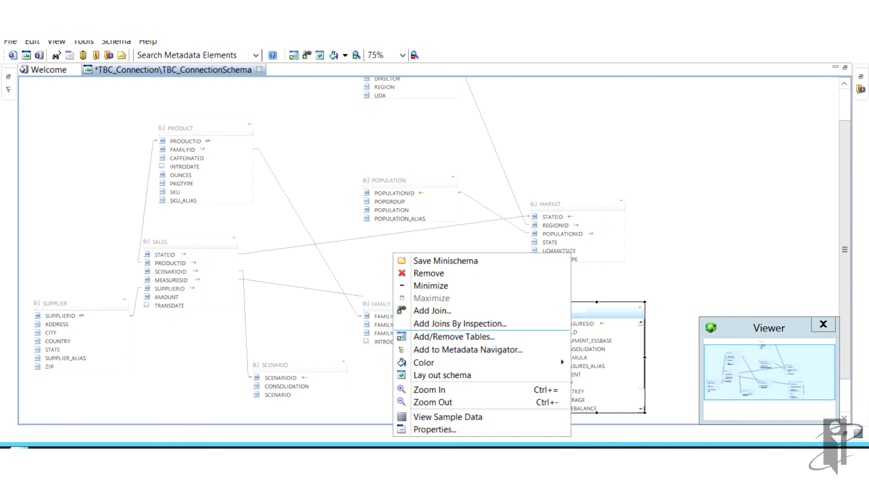
Step: Lay out the schema automatically and view sample data of the SALES table
{"action": "left_click", "coordinate": [442, 375]}
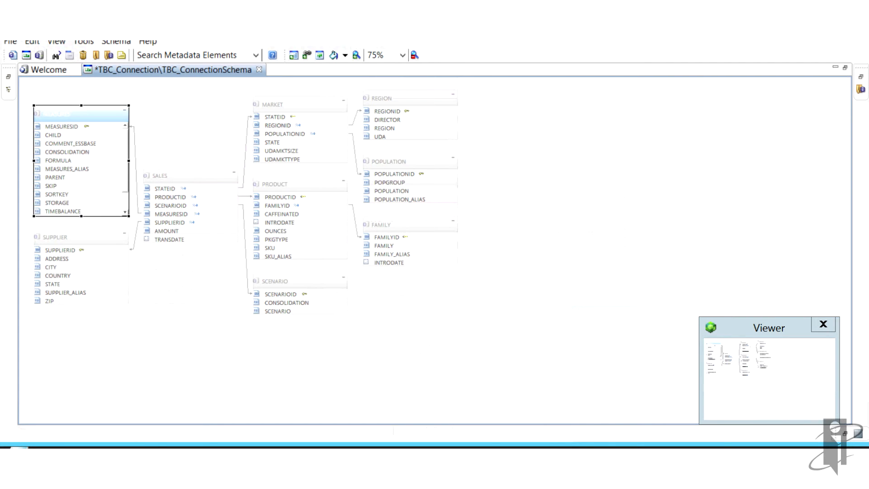
{"action": "mouse_move", "coordinate": [161, 174]}
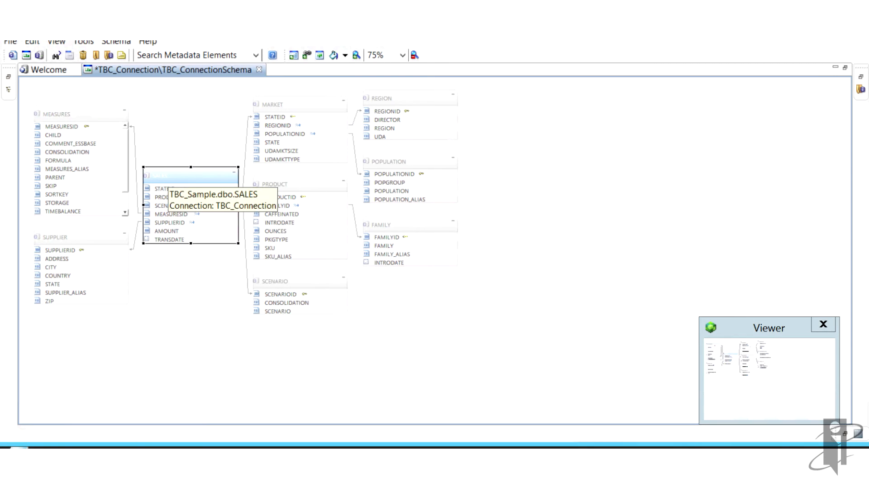
{"action": "right_click", "coordinate": [191, 172]}
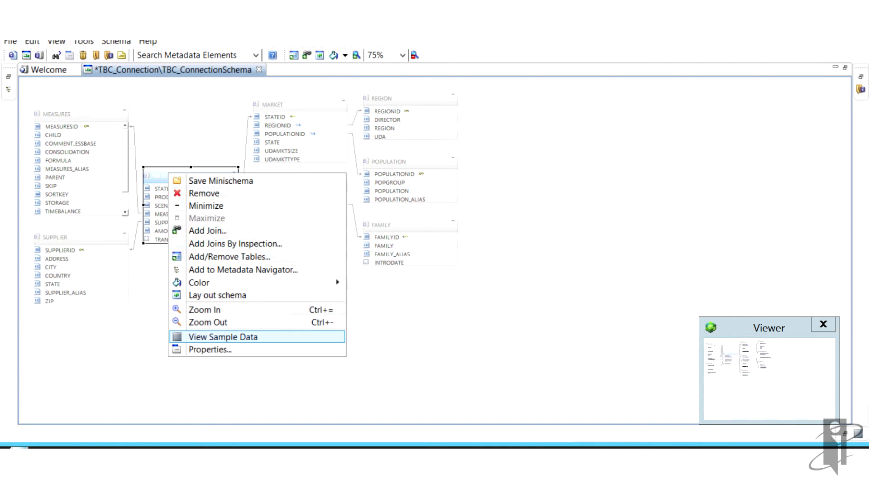
{"action": "left_click", "coordinate": [222, 337]}
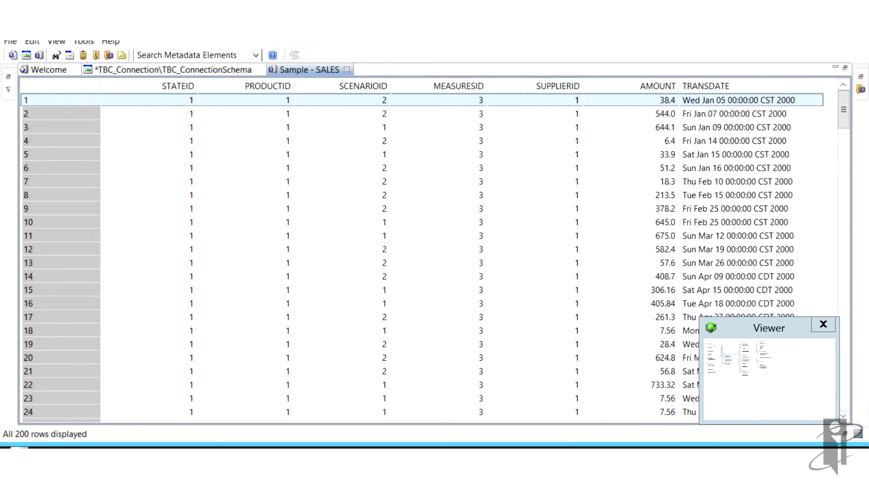
Step: View sample data of MEASURES, then return via the schema tab to the Getting Started page
{"action": "left_click", "coordinate": [167, 70]}
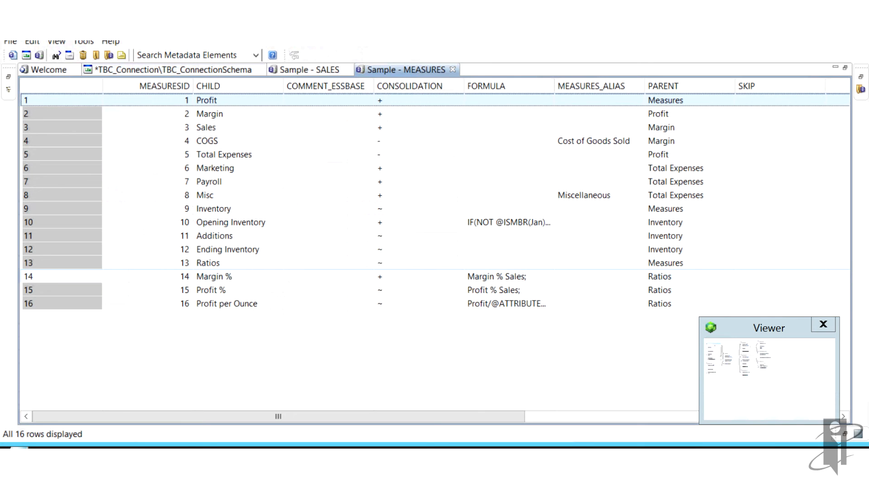
{"action": "left_click", "coordinate": [208, 86]}
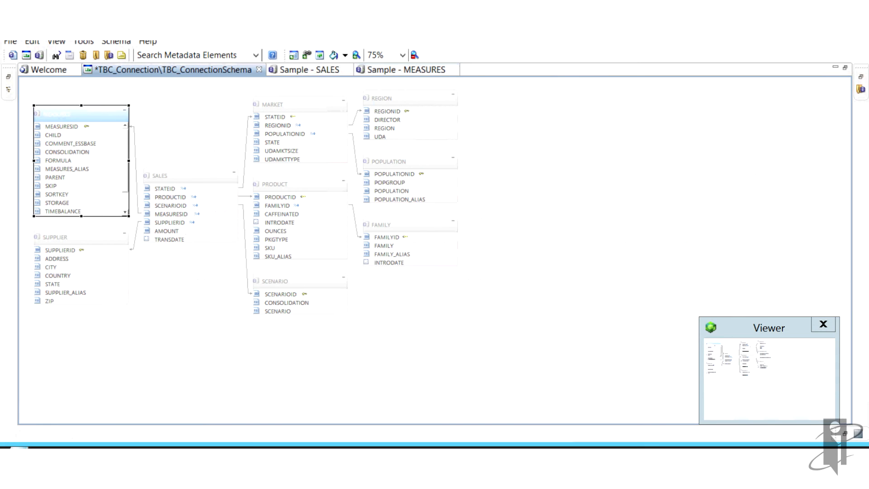
{"action": "left_click", "coordinate": [50, 69]}
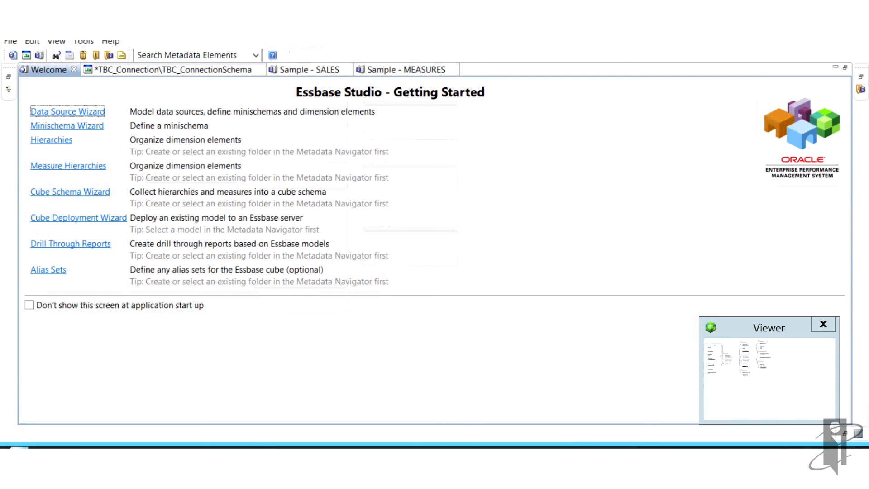